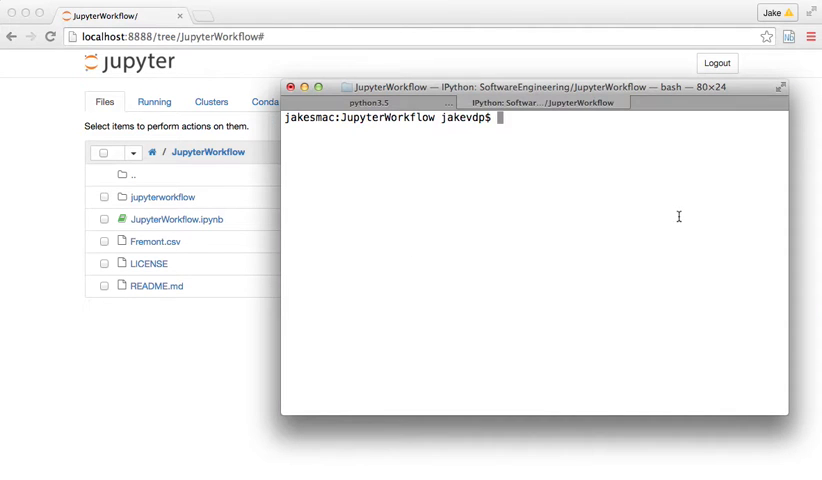
- List the JupyterWorkflow folder with ls and highlight the notebook file name
text(ls)
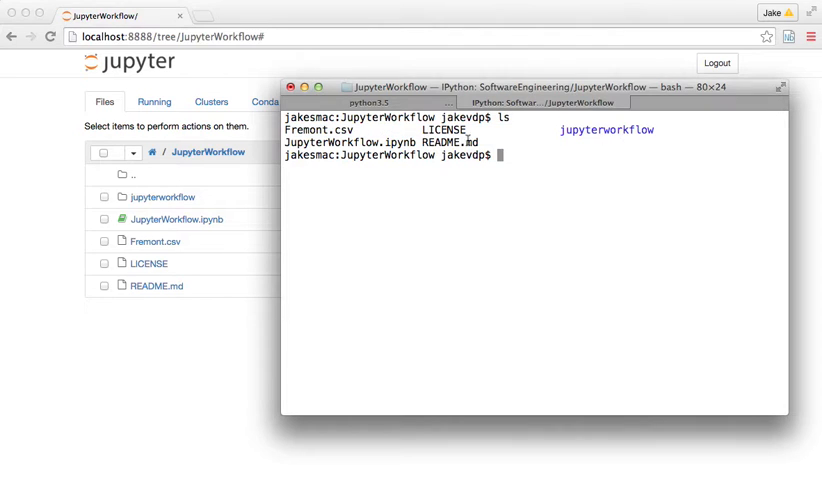
double_click(344, 142)
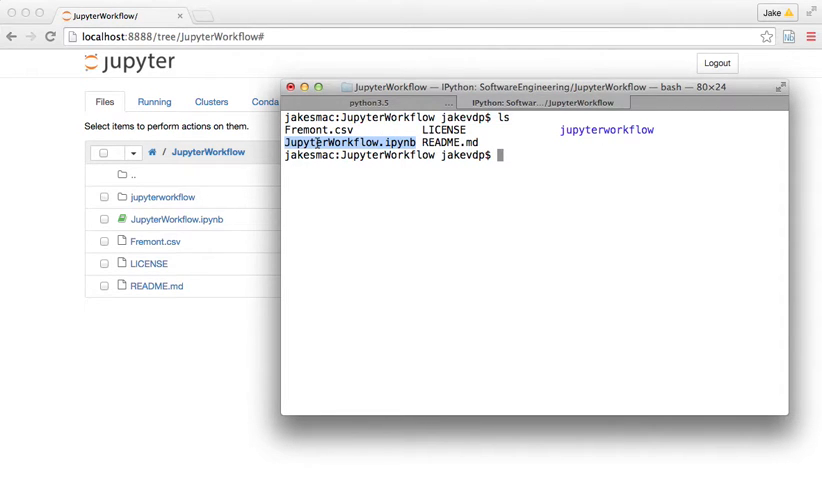
mouse_move(534, 208)
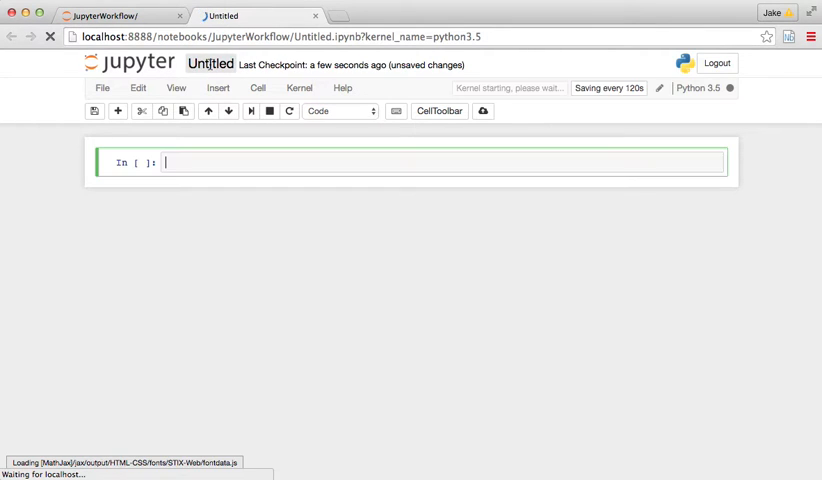
- Rename the untitled notebook to Scratch and start editing its first code cell
text(Scratch)
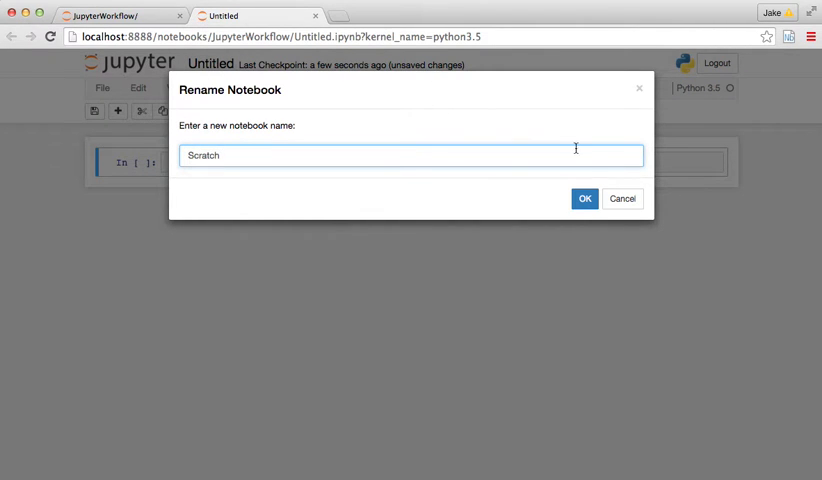
click(584, 198)
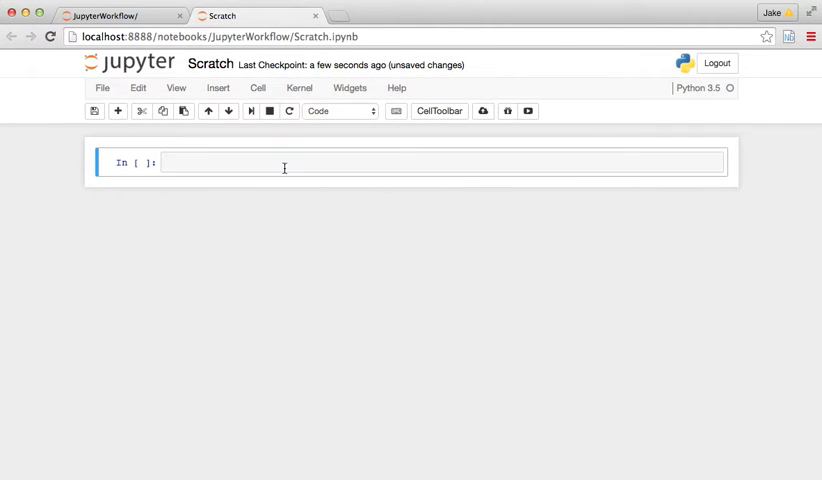
click(284, 162)
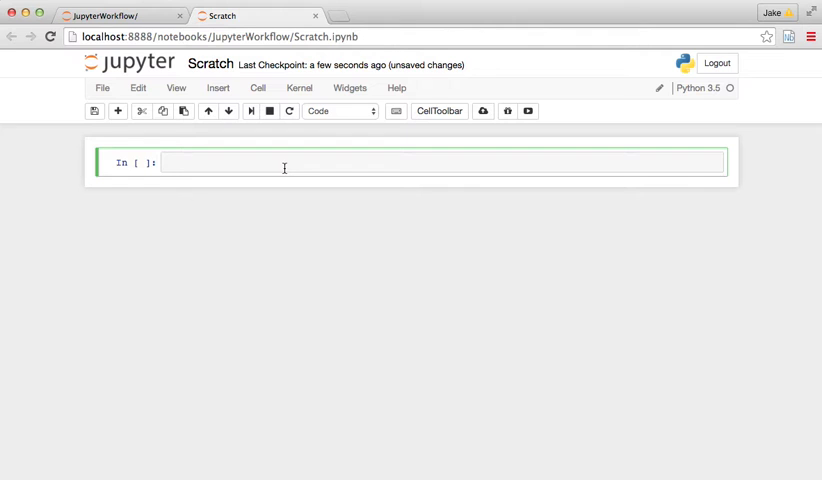
- Import get_fremont_data from the jupyterworkflow package and load the data
text(from)
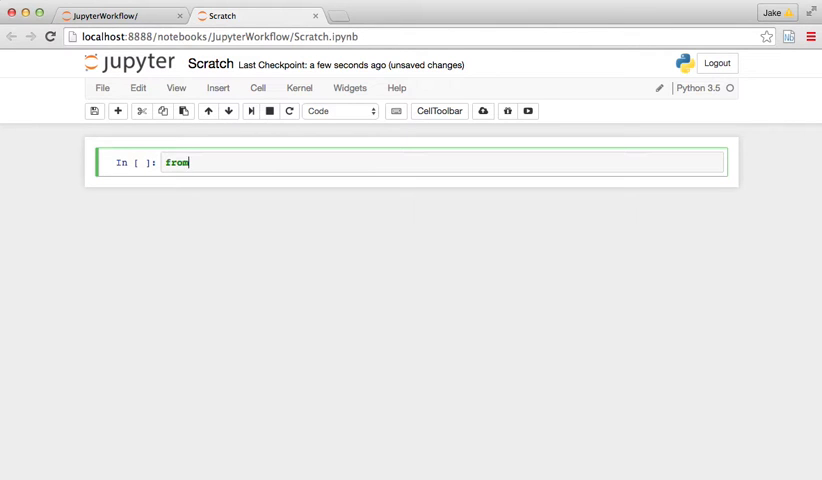
text(jupyterworkflow.data)
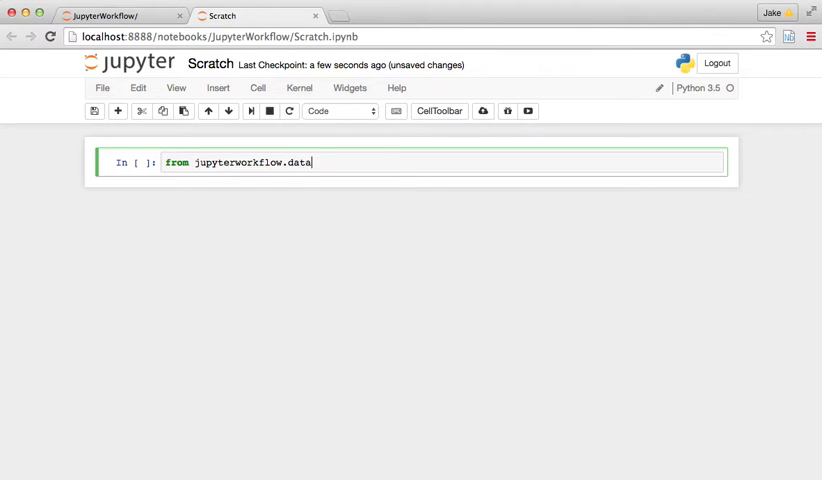
text(import get_fremont_data)
text(data = get_fremont_data())
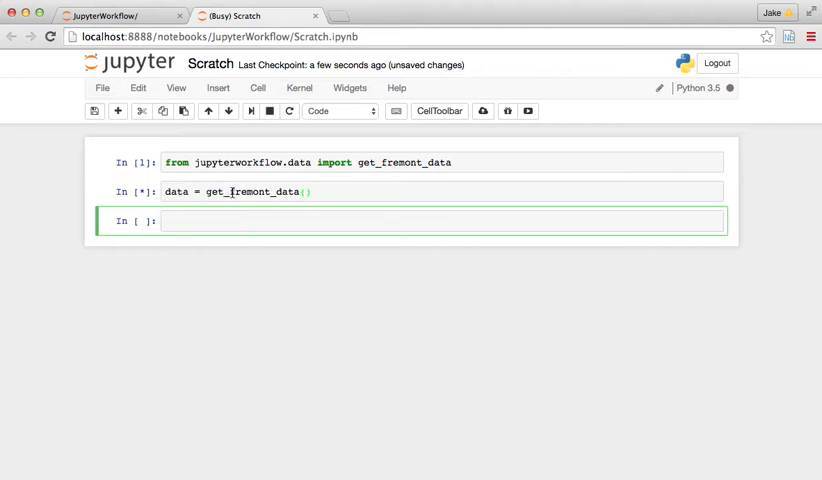
click(250, 192)
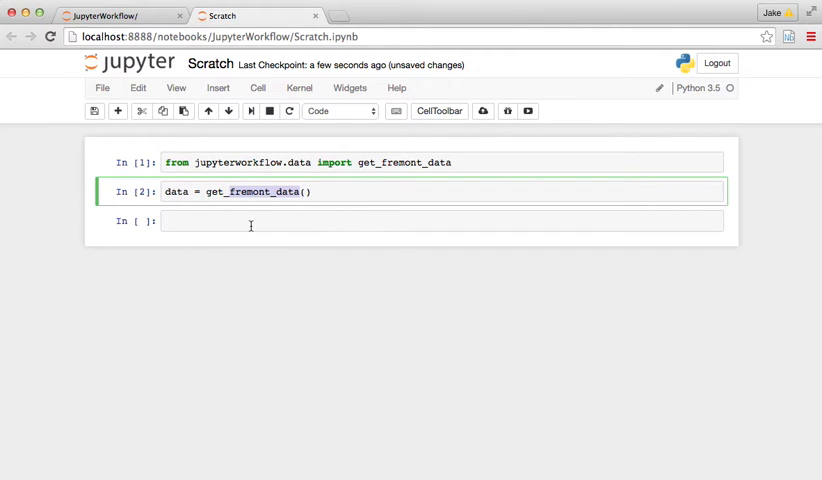
- Assert that all data.columns equal ['West', 'East', 'Total'] and run the check
text(data.columns['West', 'East', 'Total)
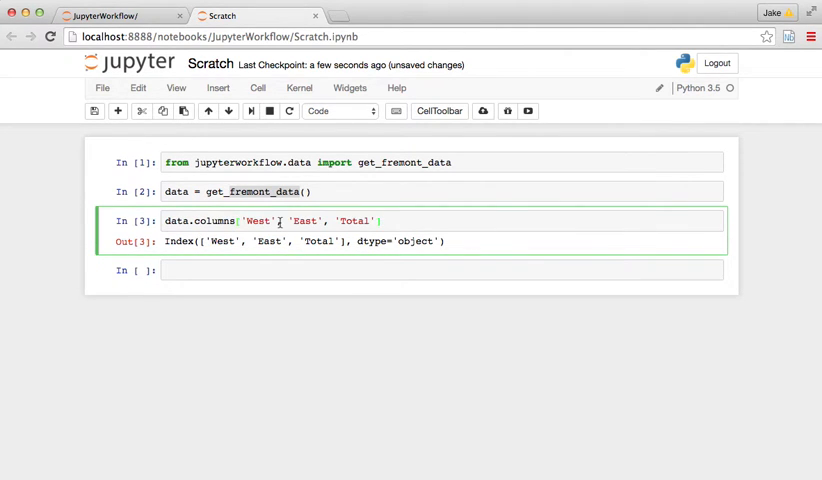
text(==)
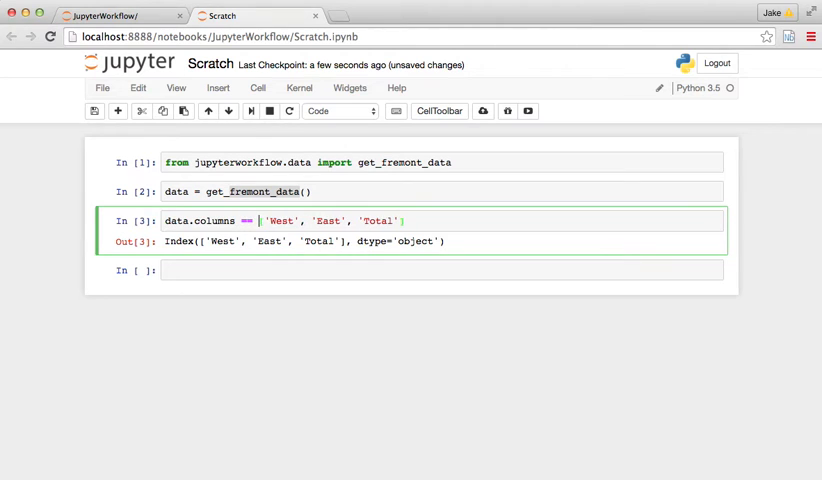
key(shift+enter)
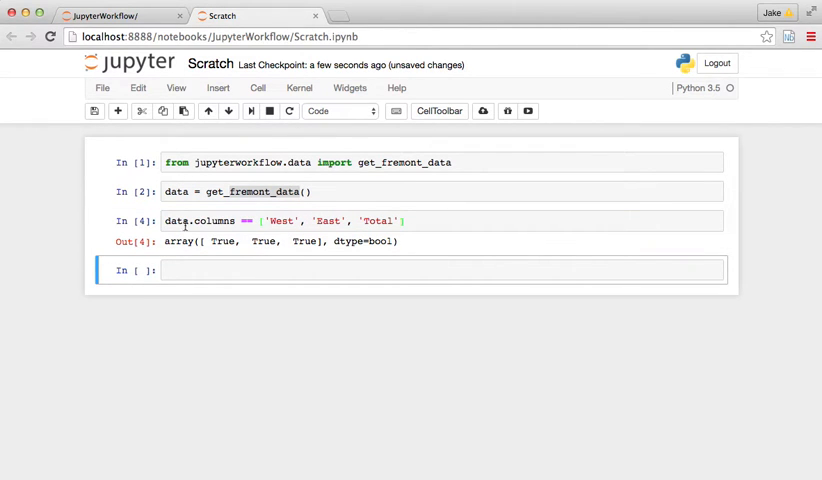
text(all()
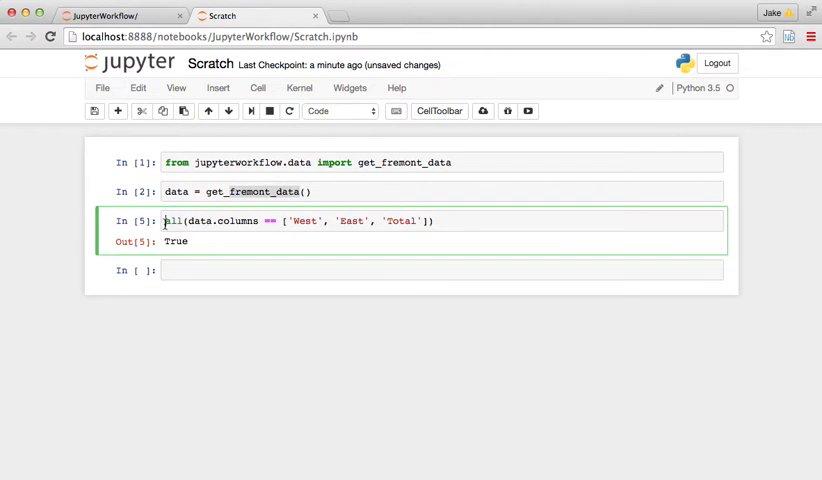
text(assert)
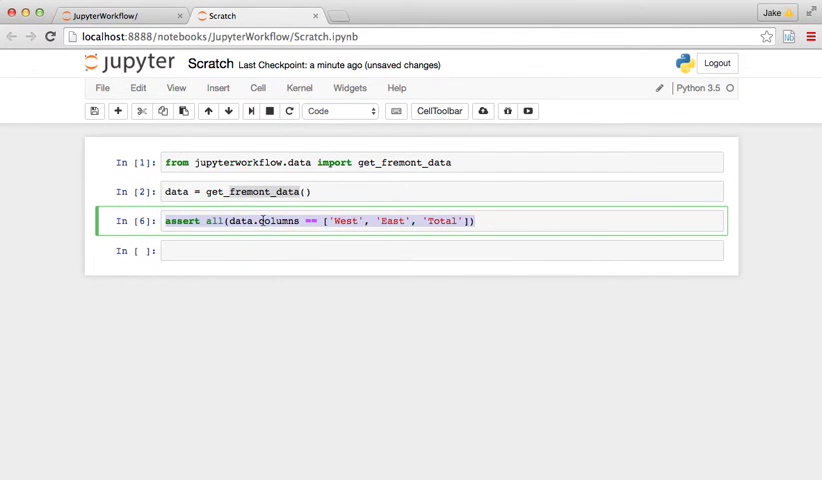
key(enter)
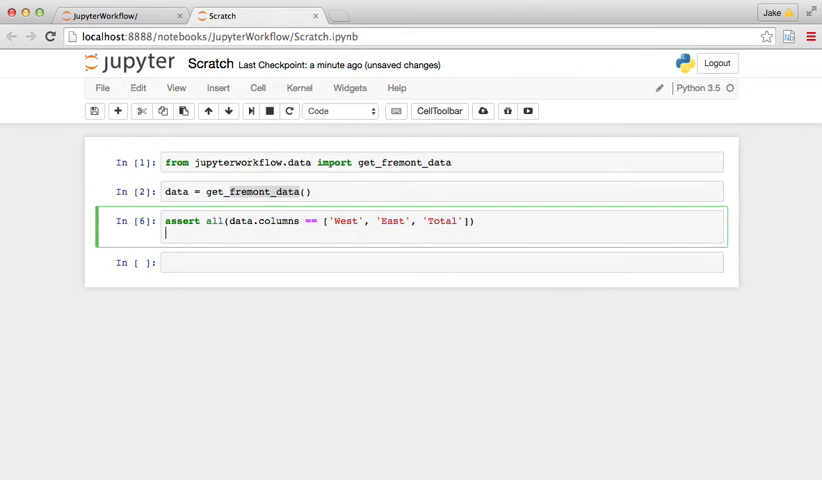
- Assert isinstance(data.index, pd.DatetimeIndex), add import pandas as pd, and rerun the cells
text(data.index)
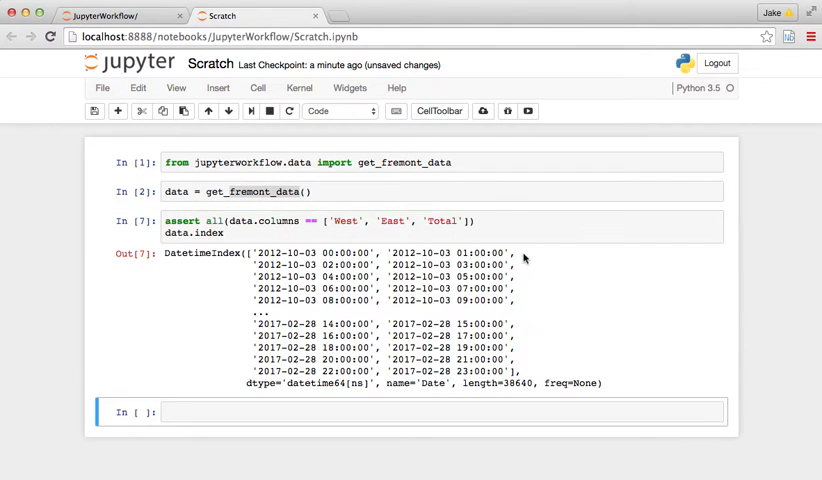
click(240, 232)
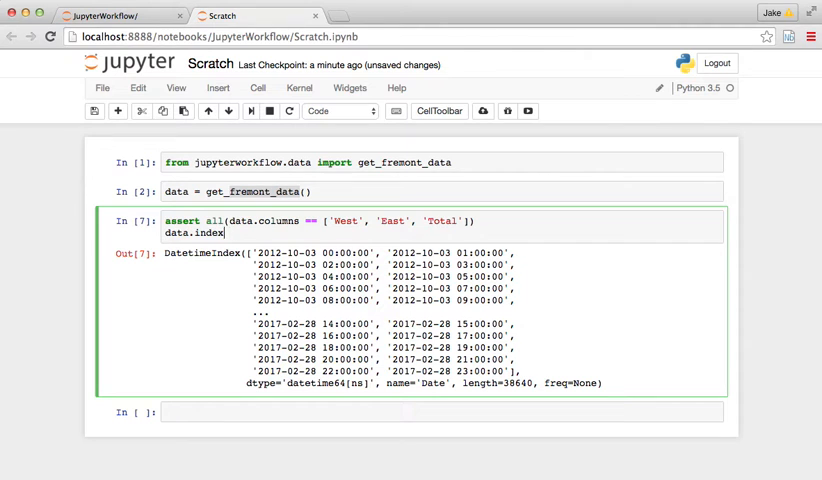
text(ty)
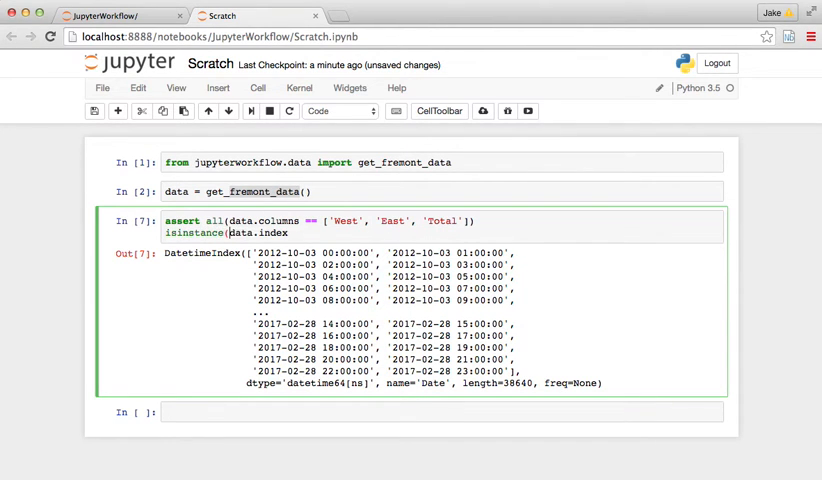
text(, pd.Datetim)
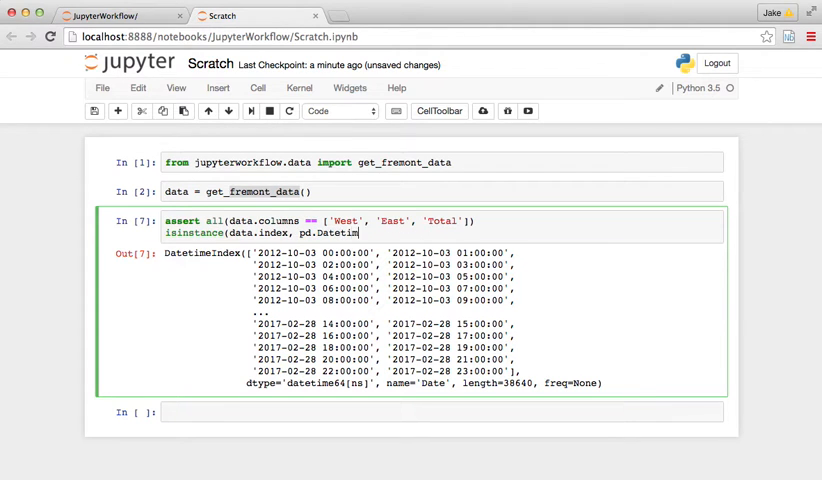
text(eIndex))
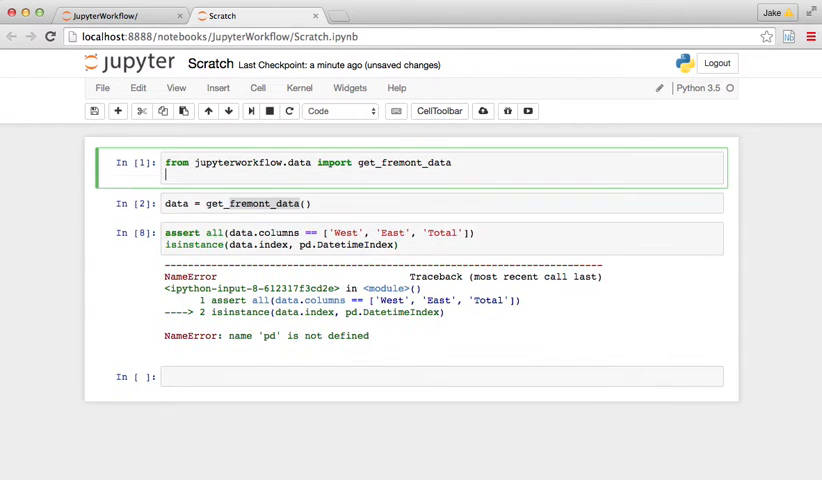
text(import pandas as pd)
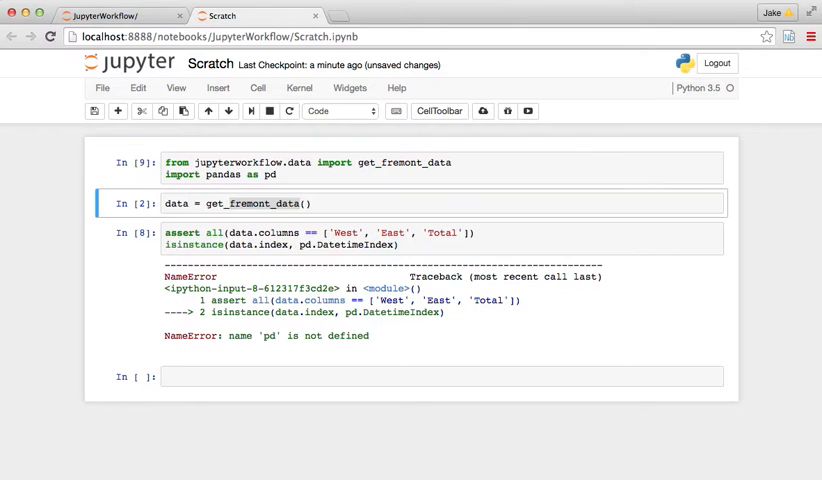
key(shift+enter)
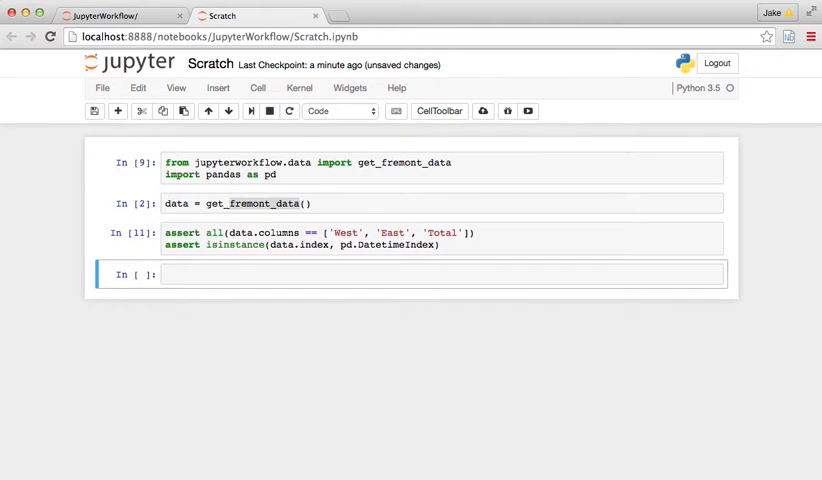
- Wrap the load-and-assert code in def test_fremont_data() and run a call to it
click(260, 238)
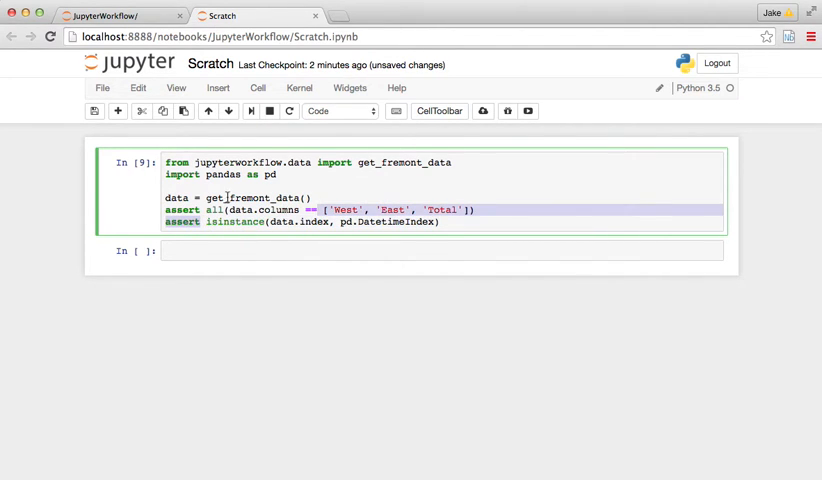
text(def)
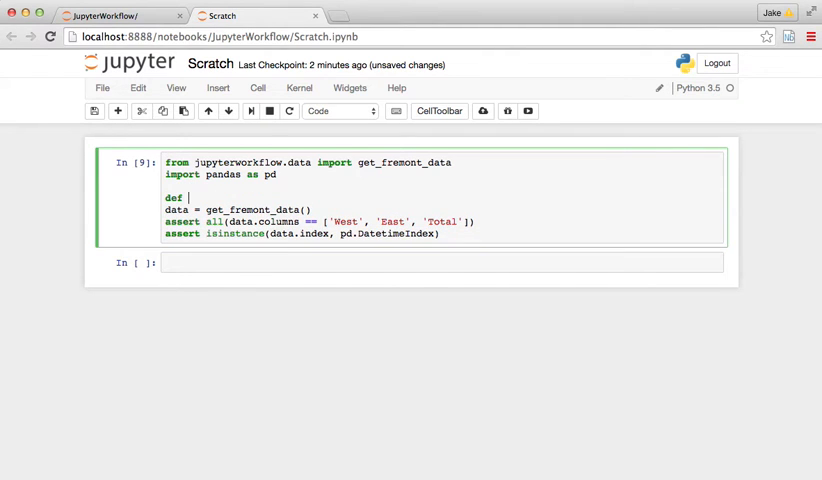
text(test_)
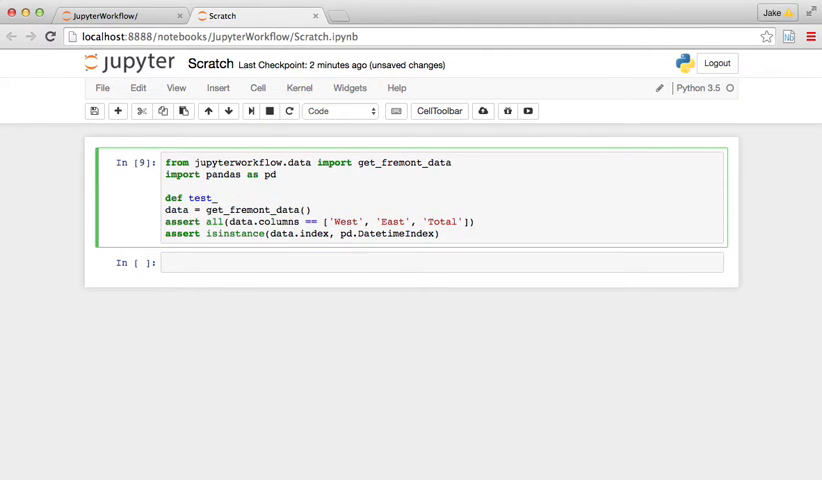
text(fremont_data():)
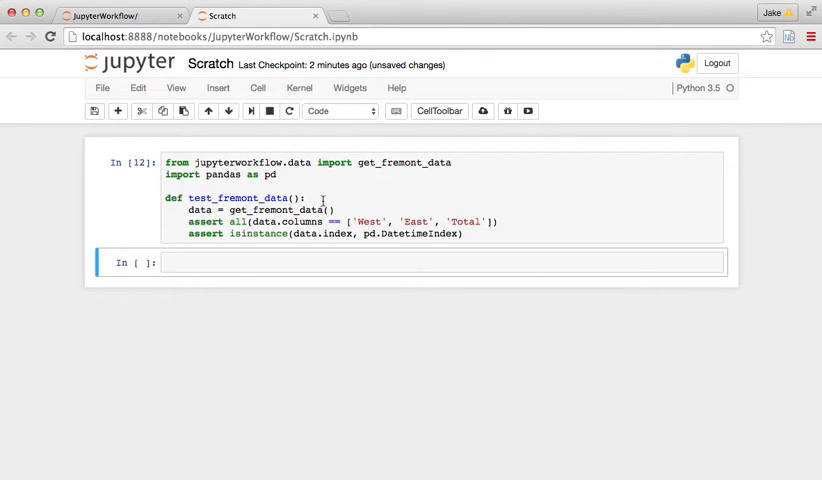
text(r)
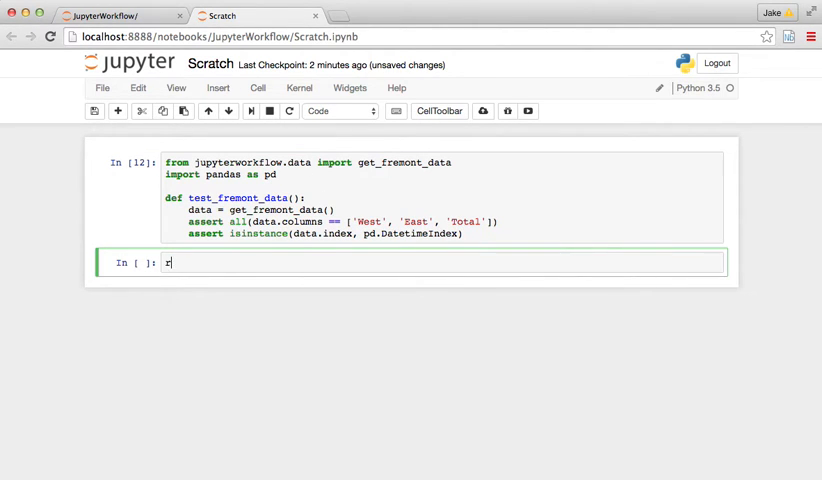
text(est_fremont_data())
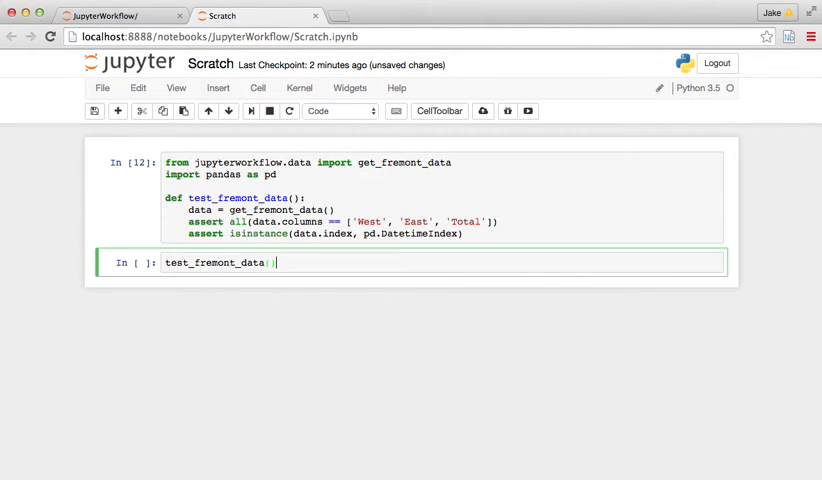
key(shift+enter)
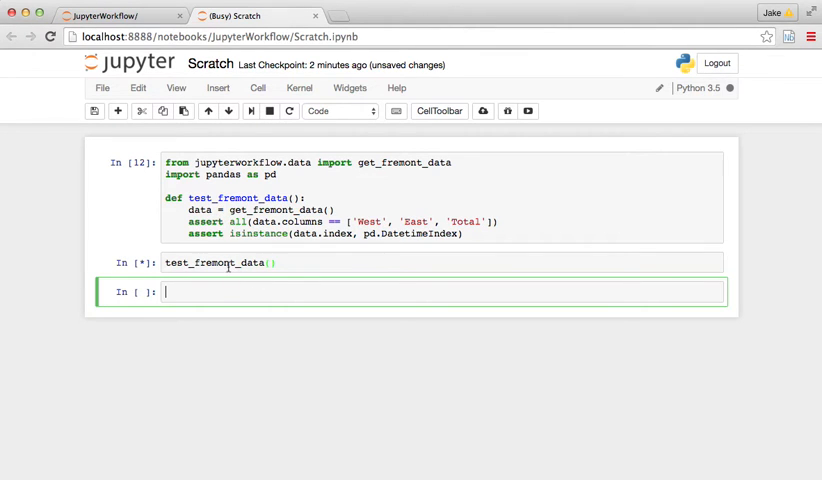
key(Shift+Return)
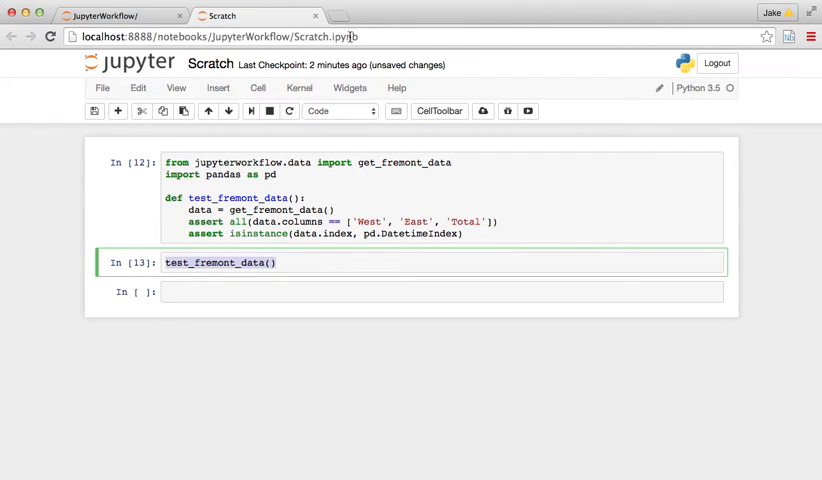
mouse_move(342, 16)
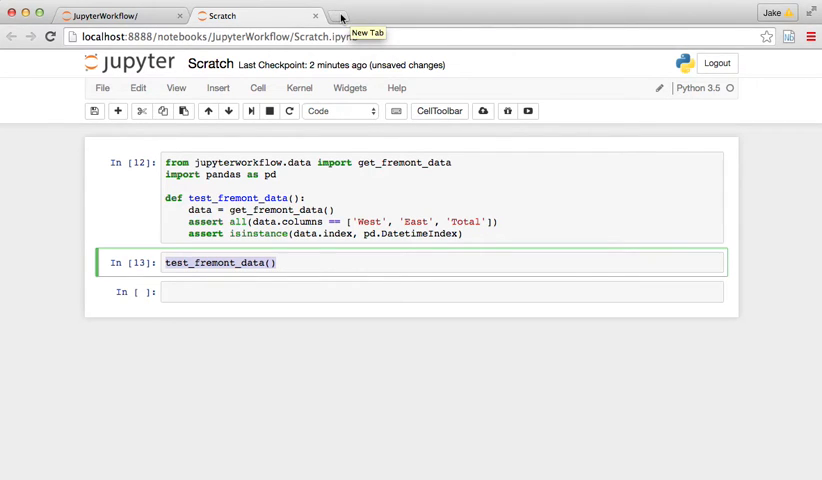
text(pytest.org/en/latest/)
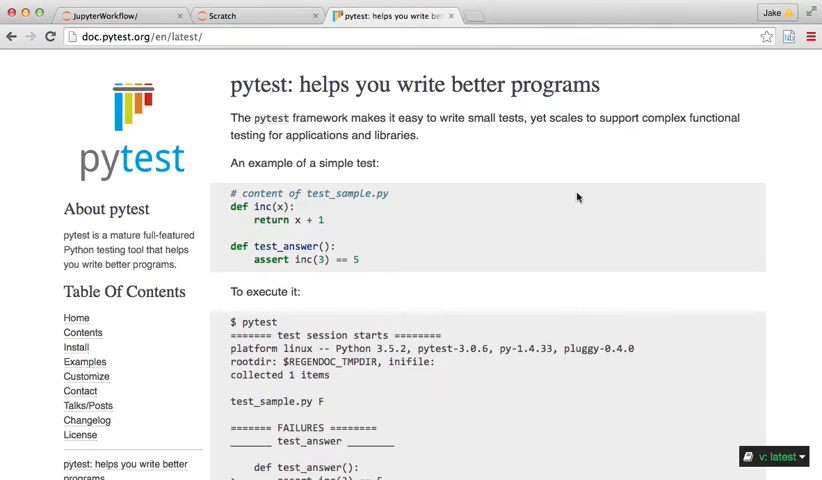
scroll(down, 3)
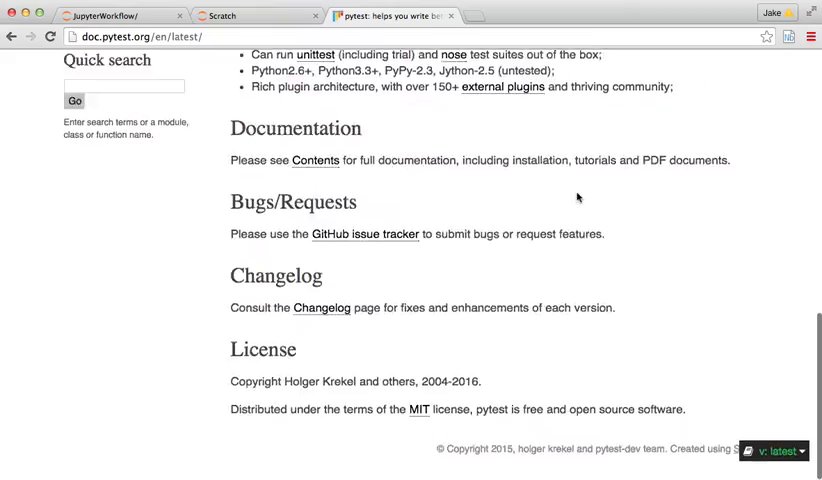
scroll(up, 3)
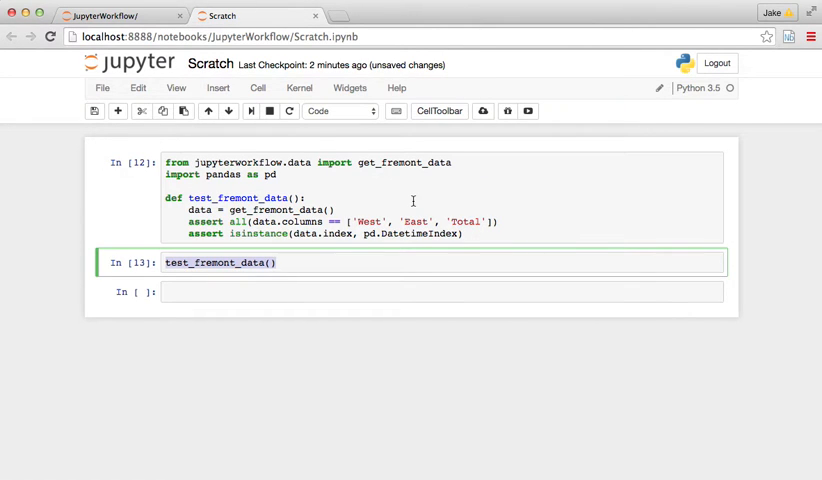
mouse_move(416, 200)
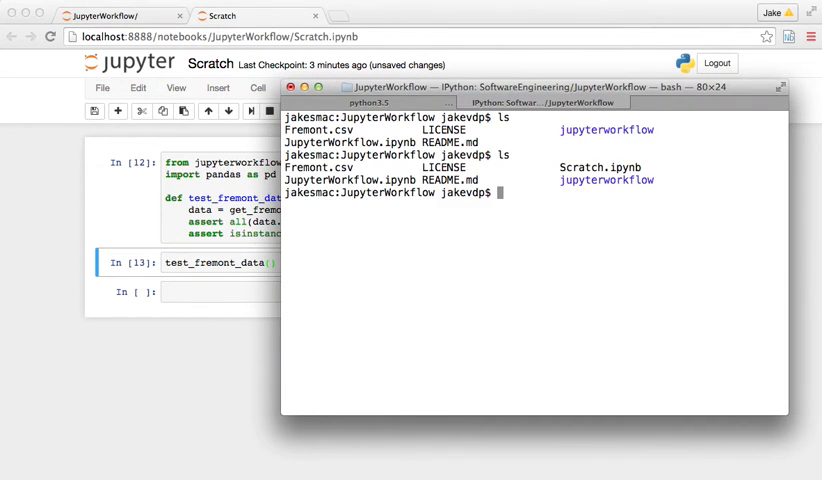
- Make jupyterworkflow/tests, edit tests/test_data.py in emacs, then check git status
text(mkdir jupyterworkflow/)
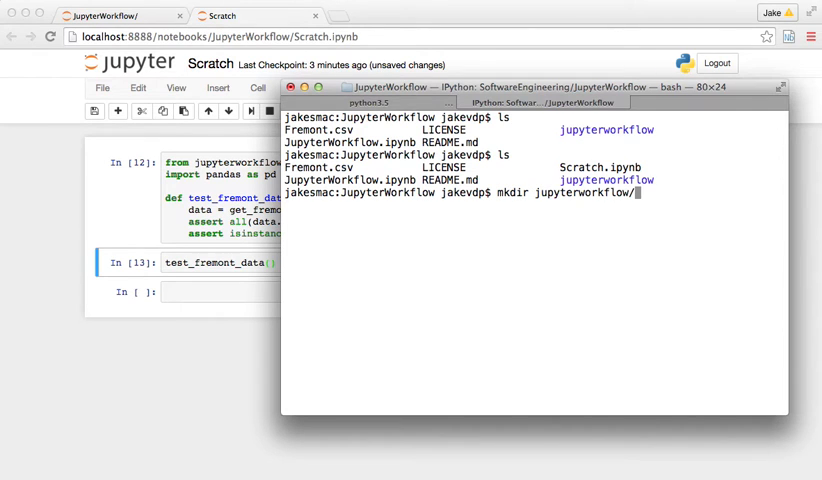
text(tests)
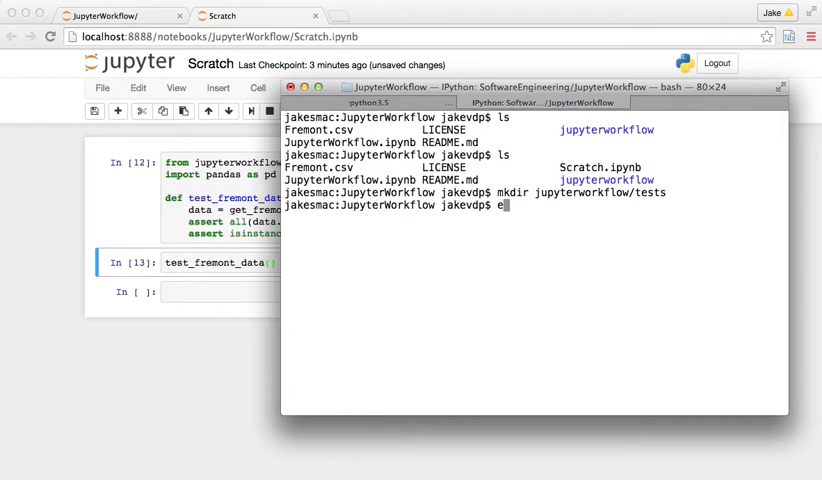
text(macs jupyterworkflow/)
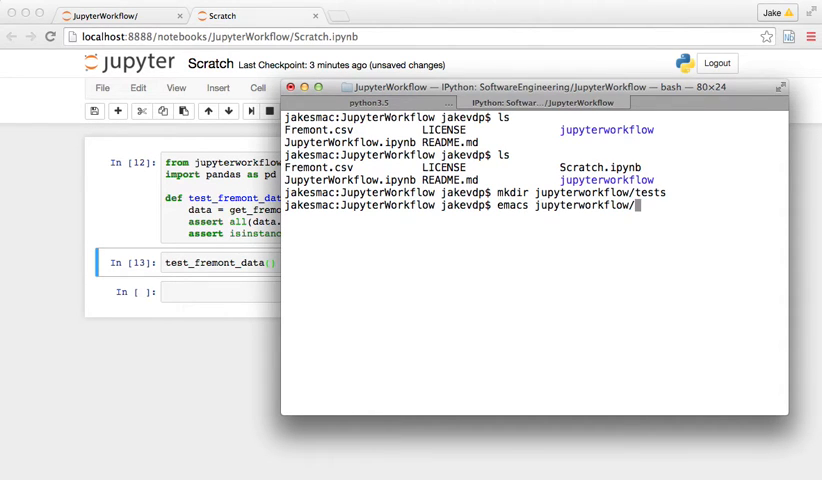
text(tests/test_data)
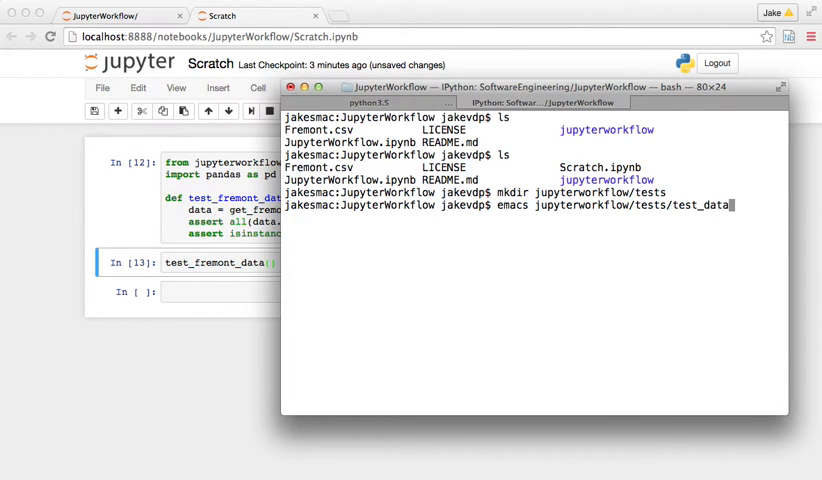
text(.py)
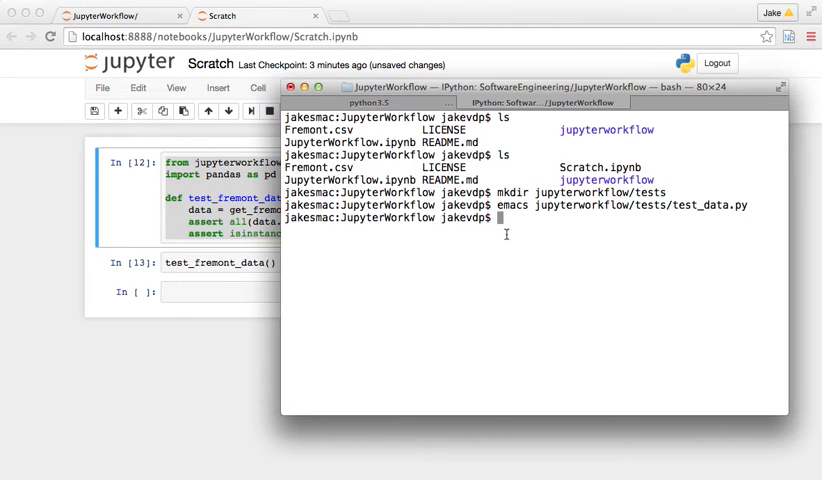
text(git stat)
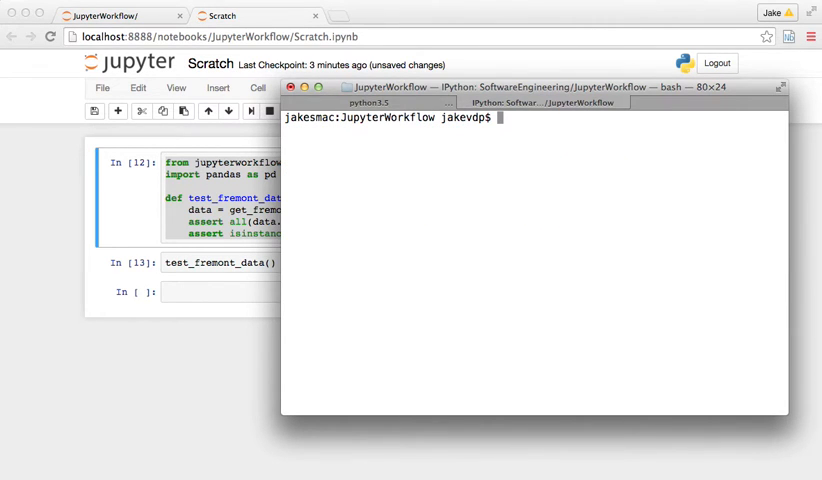
- Run python -m pytest jupyterworkflow/ to discover and pass the new test
text(python -m pytest)
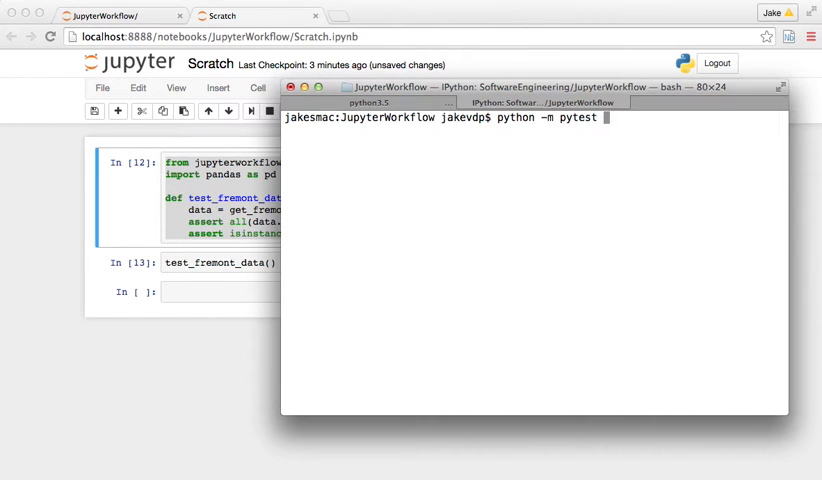
text(jupyterworkflow/)
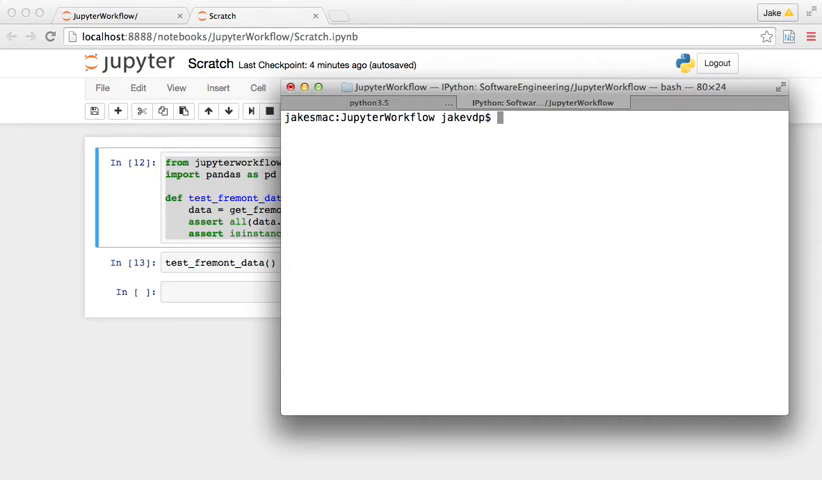
- Check git status and stage jupyterworkflow/tests/test_data.py
text(git status)
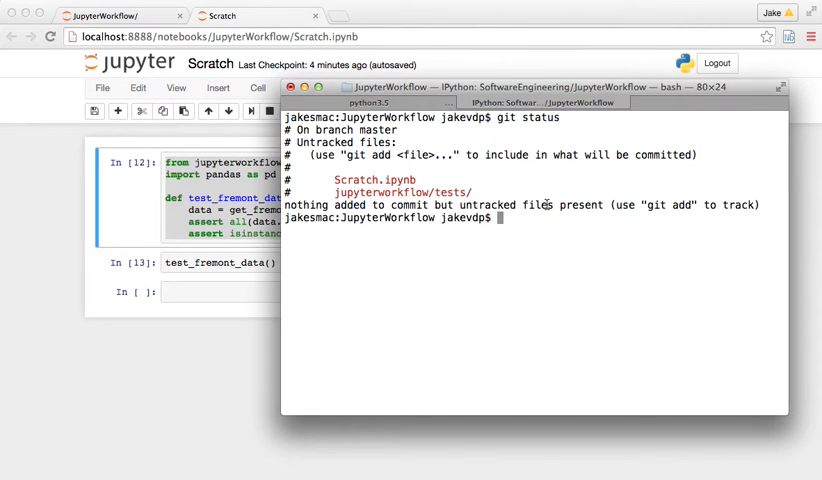
text(git add jupyterworkflow/)
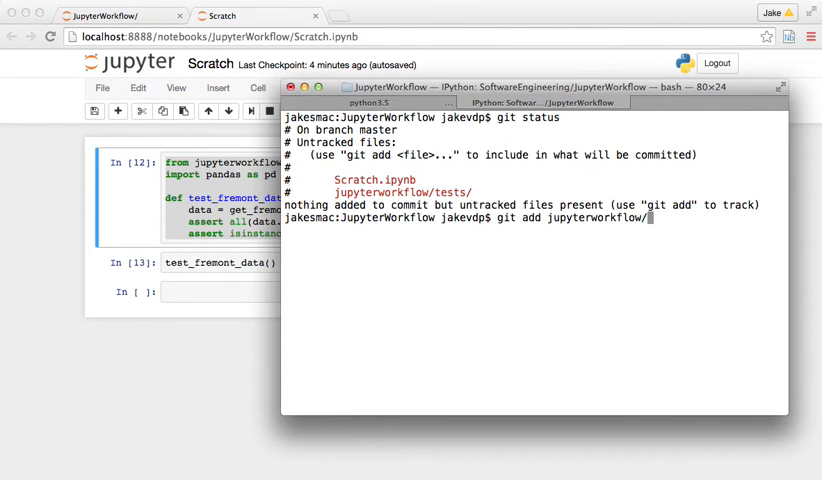
text(tests/test_data.py)
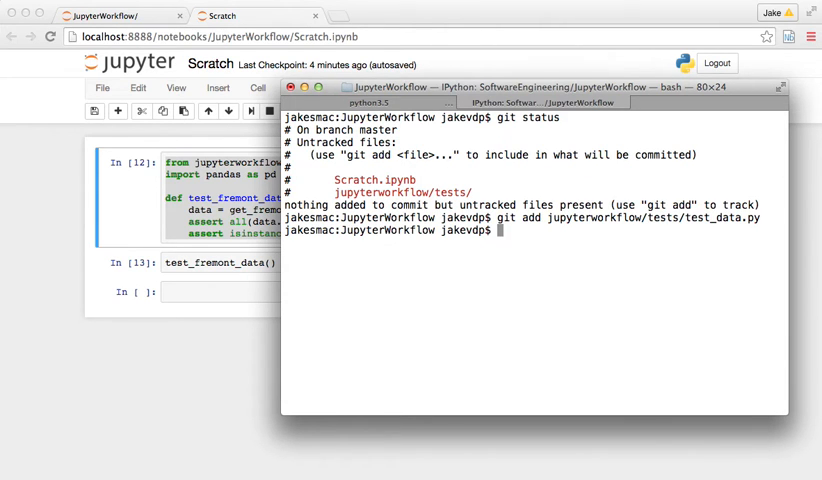
- Create a Makefile in emacs with a test target running python -m pytest jupyterworkflow
text(emacs Mak)
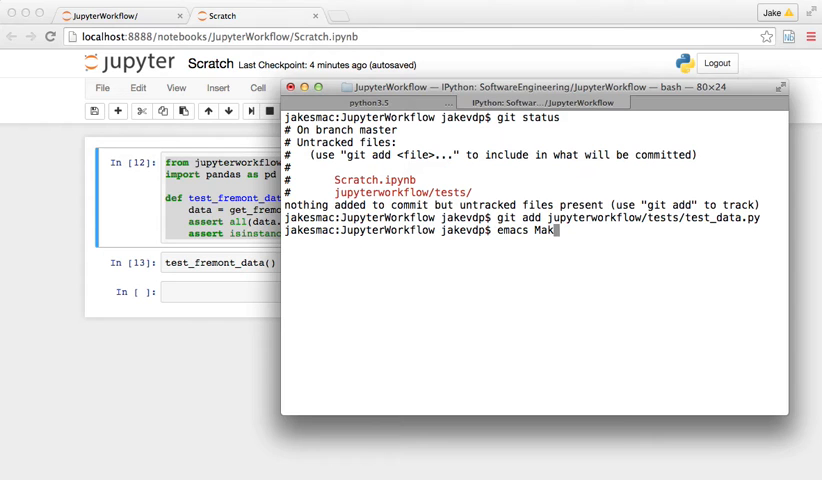
text(efile)
text(test:)
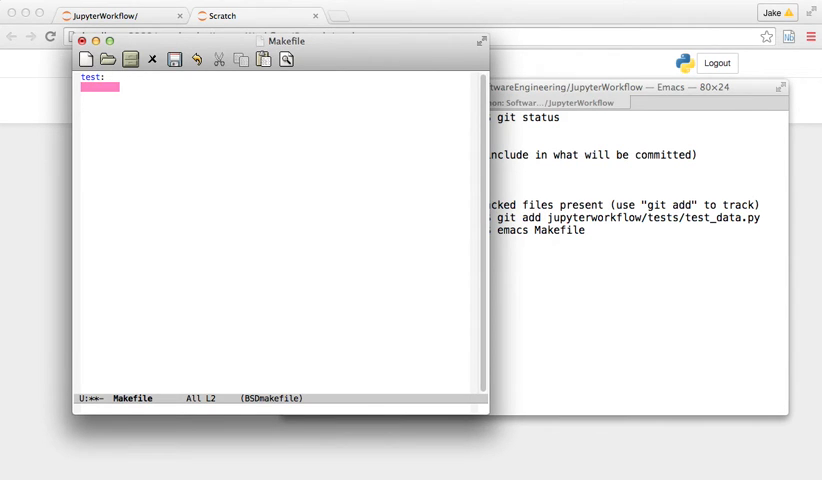
text(python)
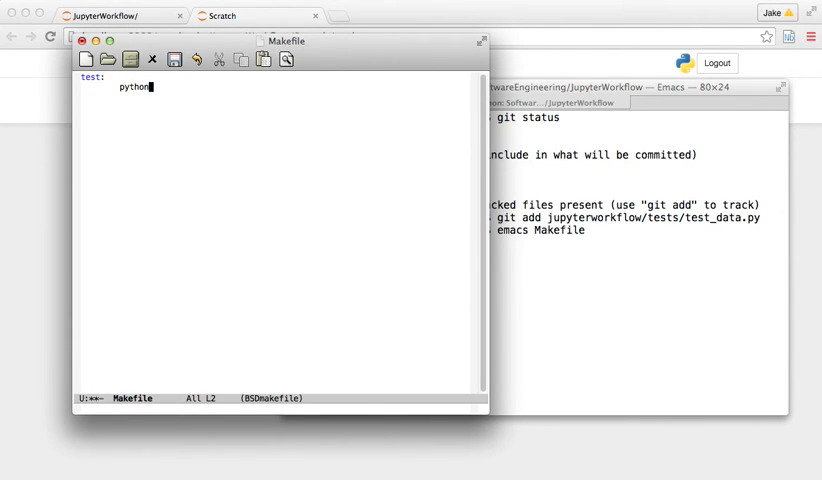
text(-m pytest)
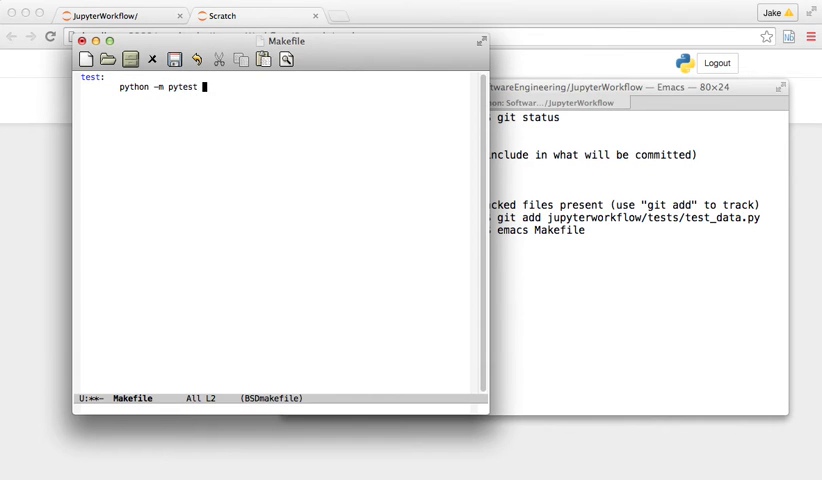
text(jupy)
text(make test)
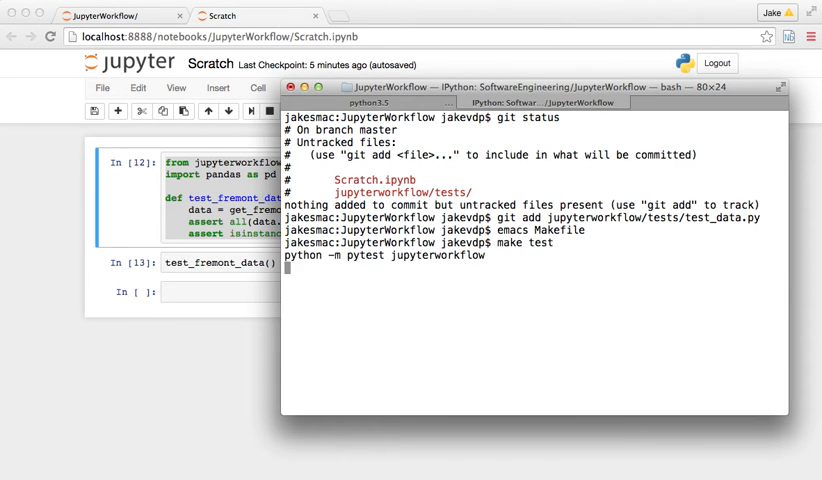
- Run make test so pytest passes through the Makefile target
key(Return)
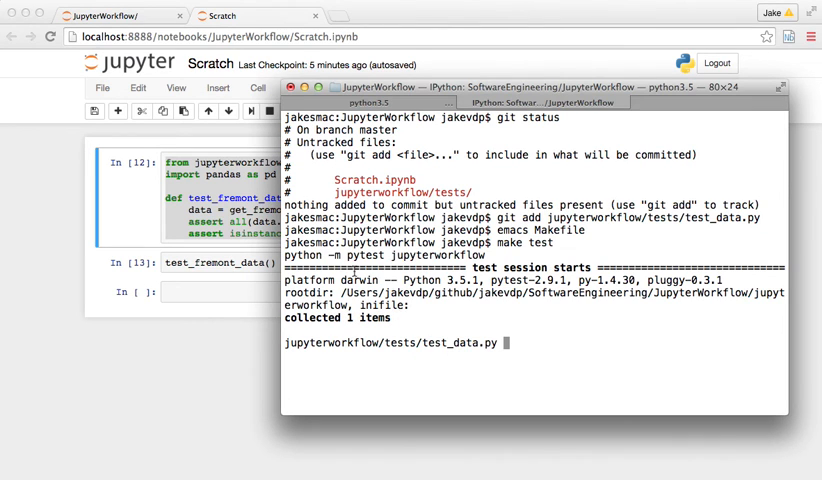
key(ctrl+c)
text(git status)
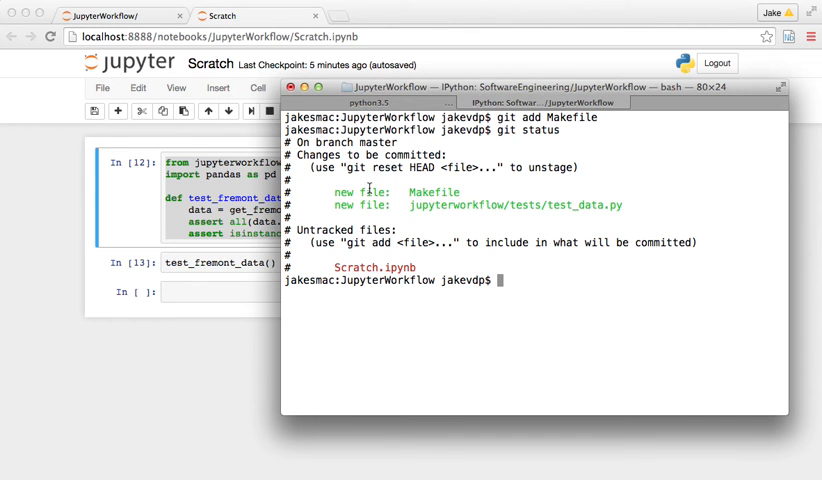
- Commit the Makefile and test file with message 'add pytest framework' and push to origin master
text(git commit -)
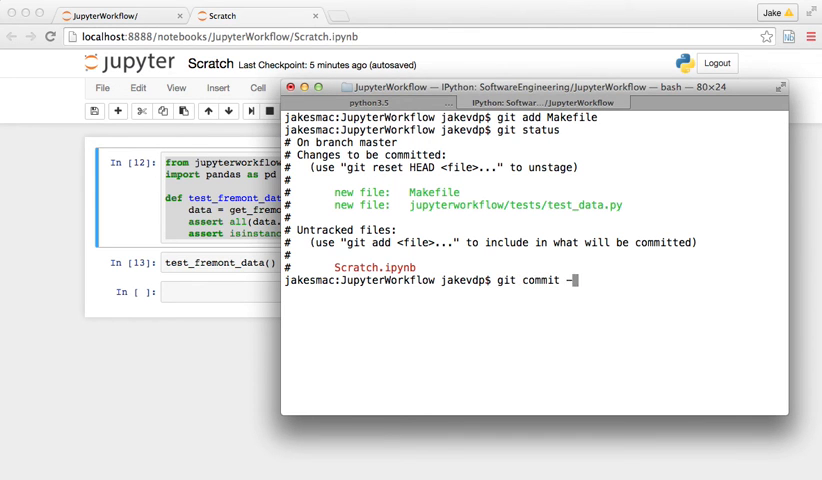
text(m "add pytest framework)
text(git push origin master)
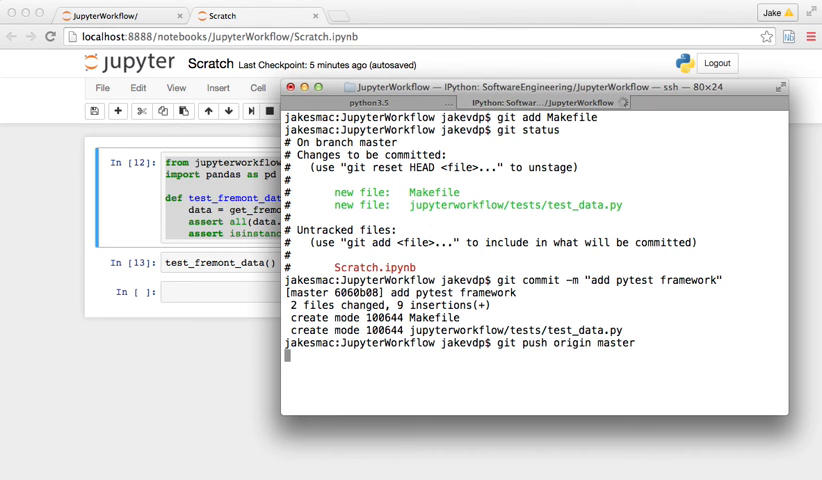
key(Return)
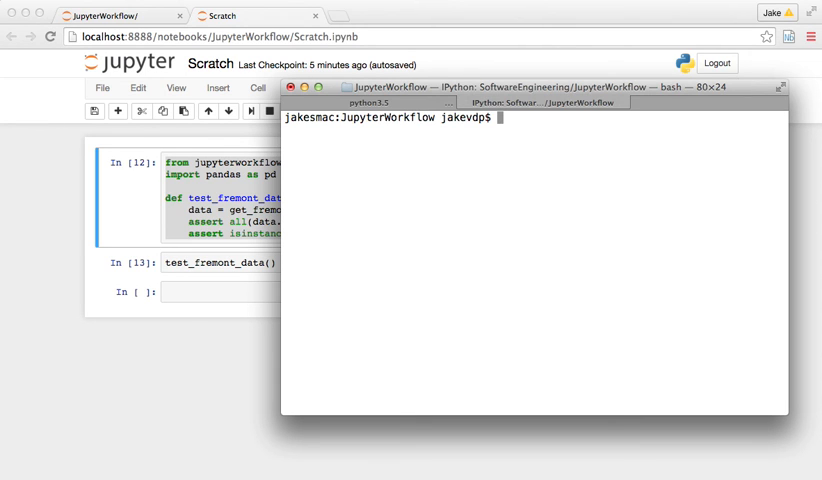
mouse_move(732, 370)
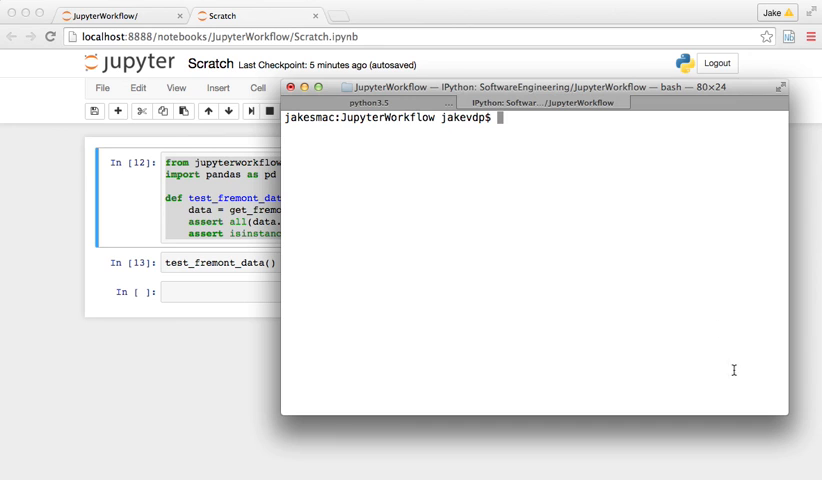